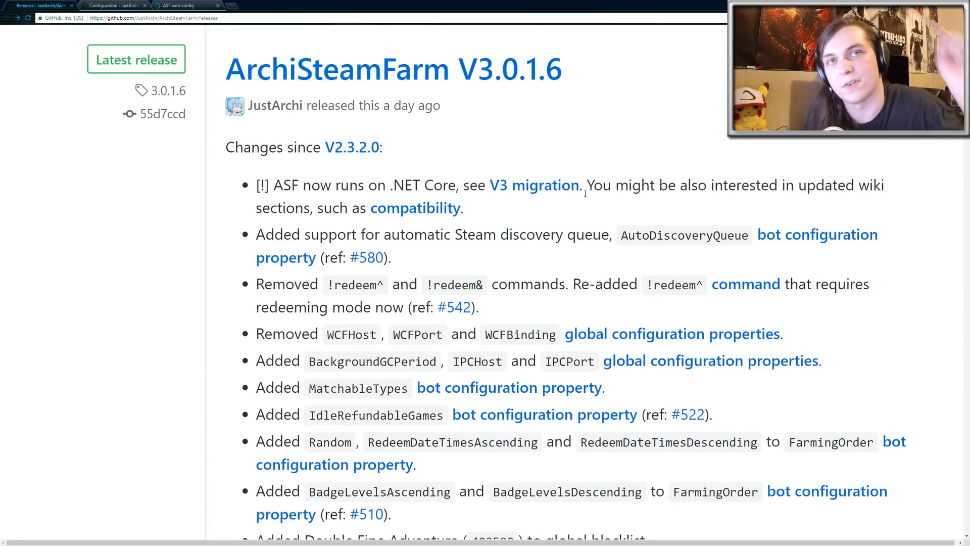
mouse_move(280, 216)
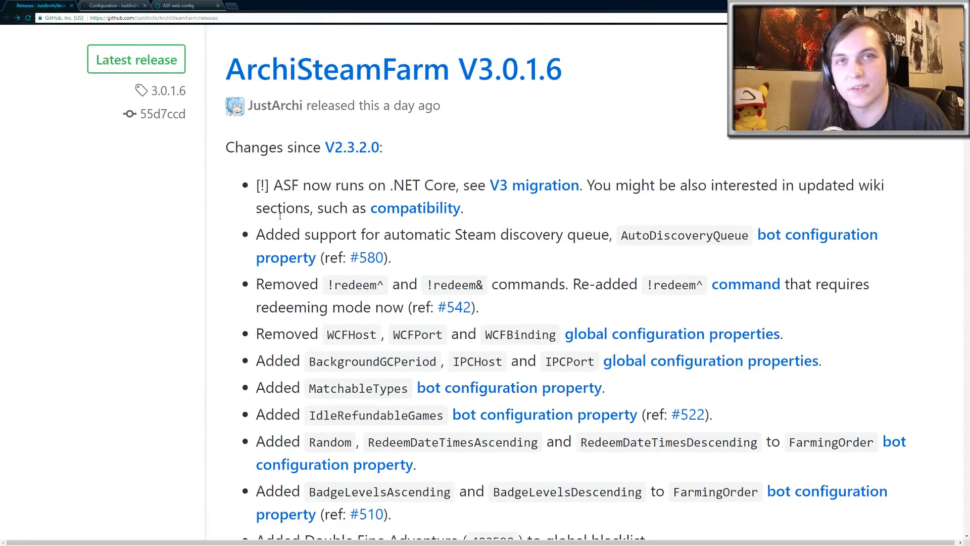
Step: Download ASF-win-x64.zip from the latest ArchiSteamFarm release's Downloads list
scroll("down", 3)
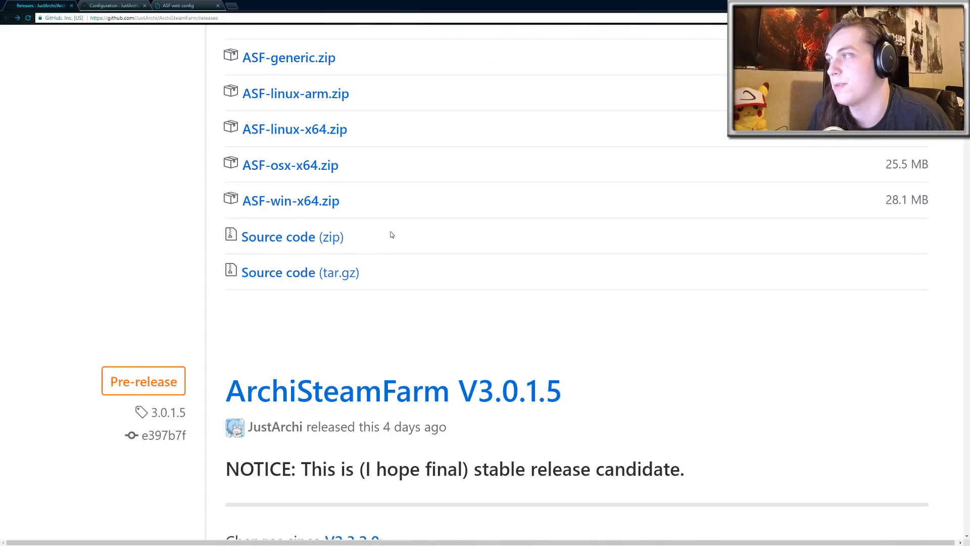
scroll("up", 3)
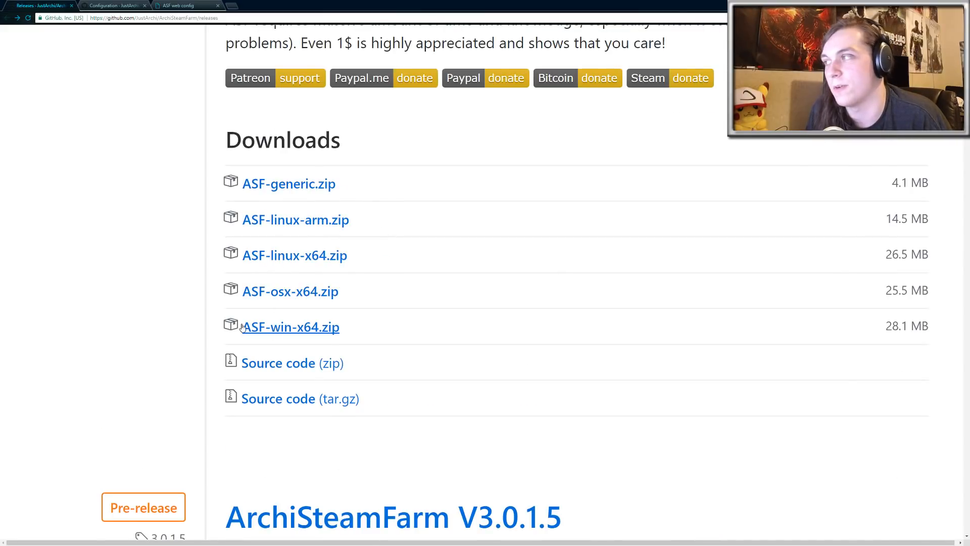
left_click(296, 327)
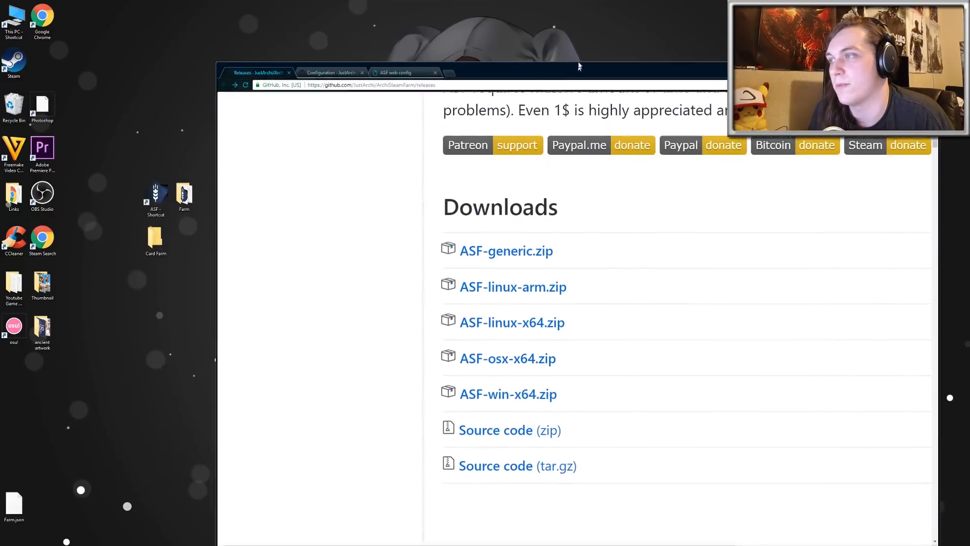
left_click(508, 394)
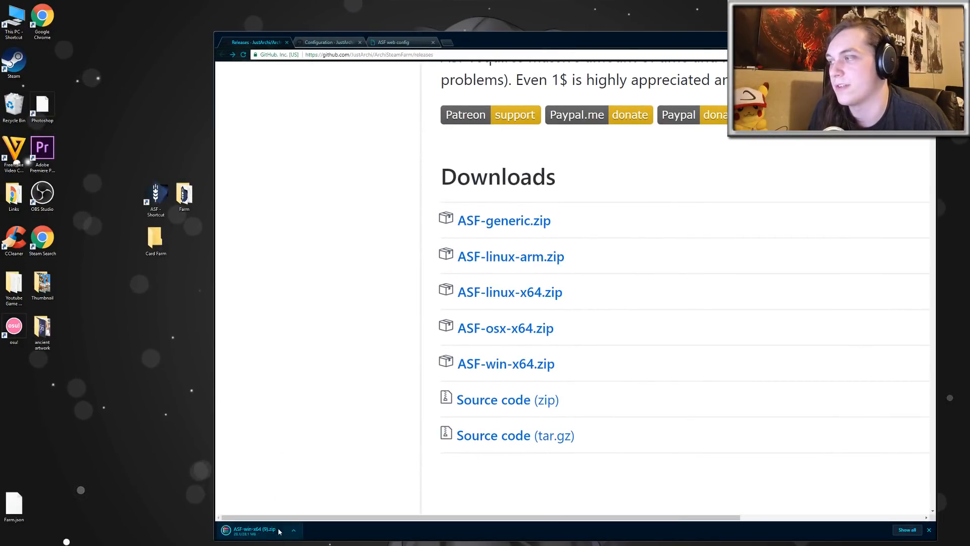
Step: Open the downloaded ASF-win-x64 zip in WinRAR and browse its folders
left_click(258, 544)
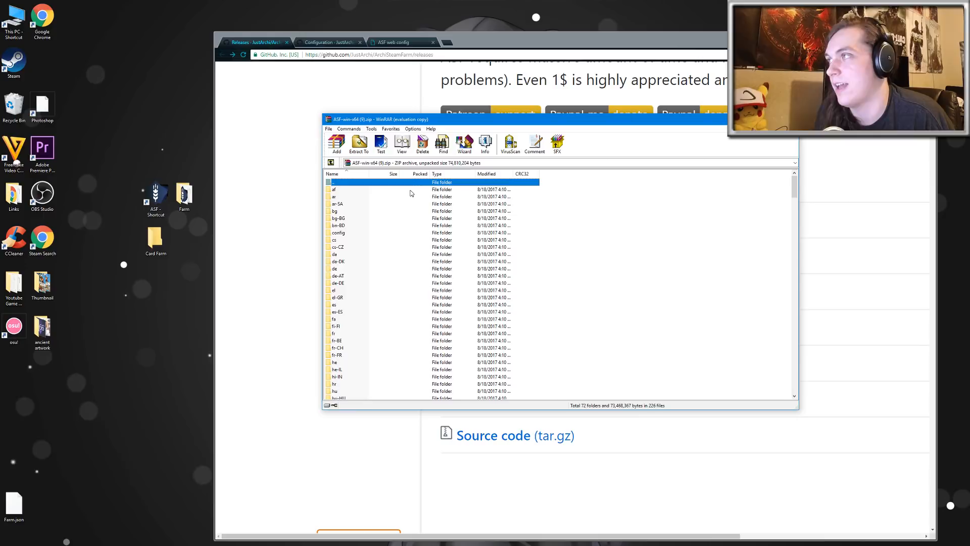
scroll("down", 3)
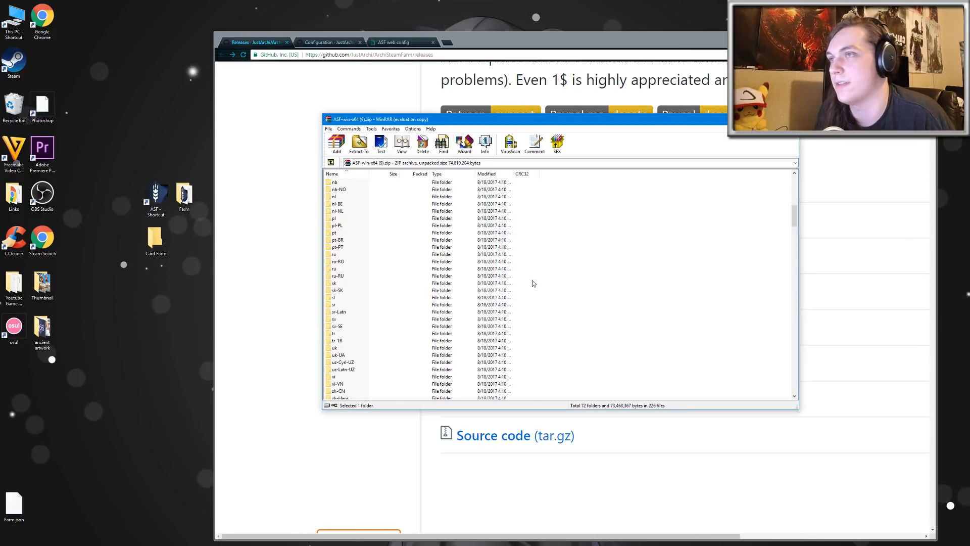
scroll("down", 3)
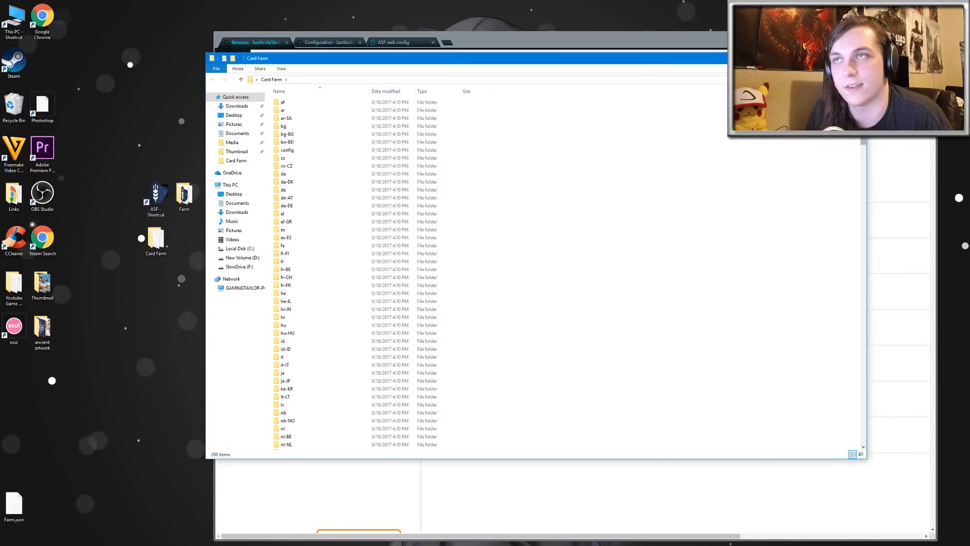
Step: Send ArchiSteamFarm.exe to the desktop as a shortcut, then open the config folder
scroll("down", 3)
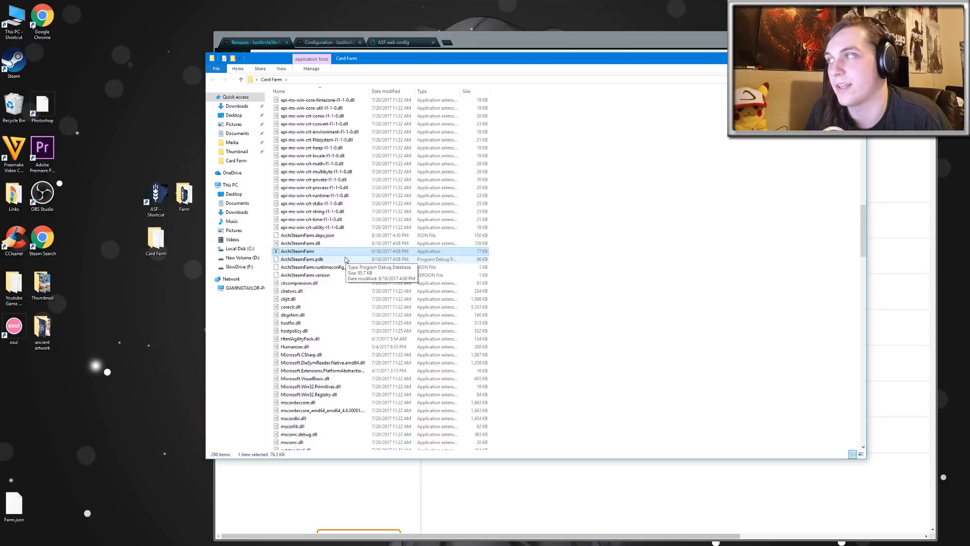
right_click(296, 251)
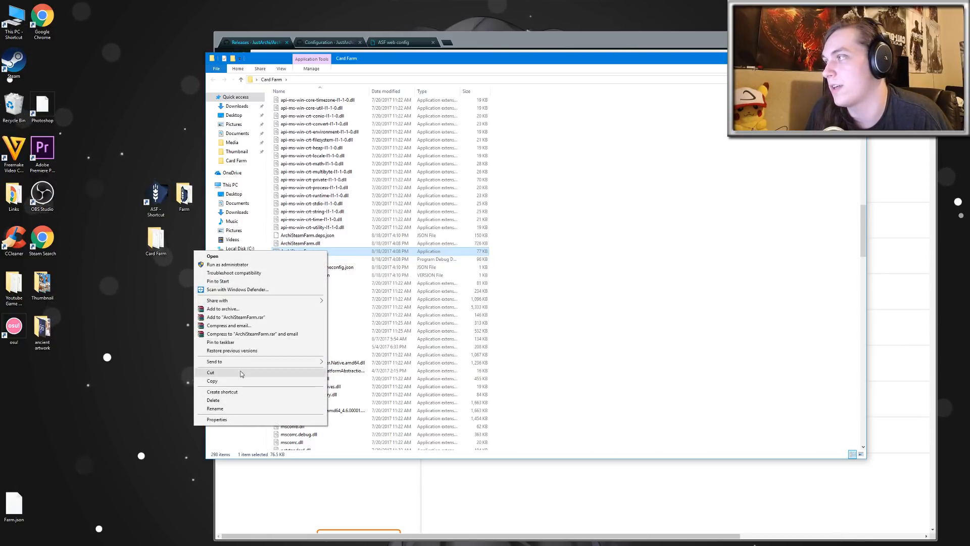
left_click(221, 391)
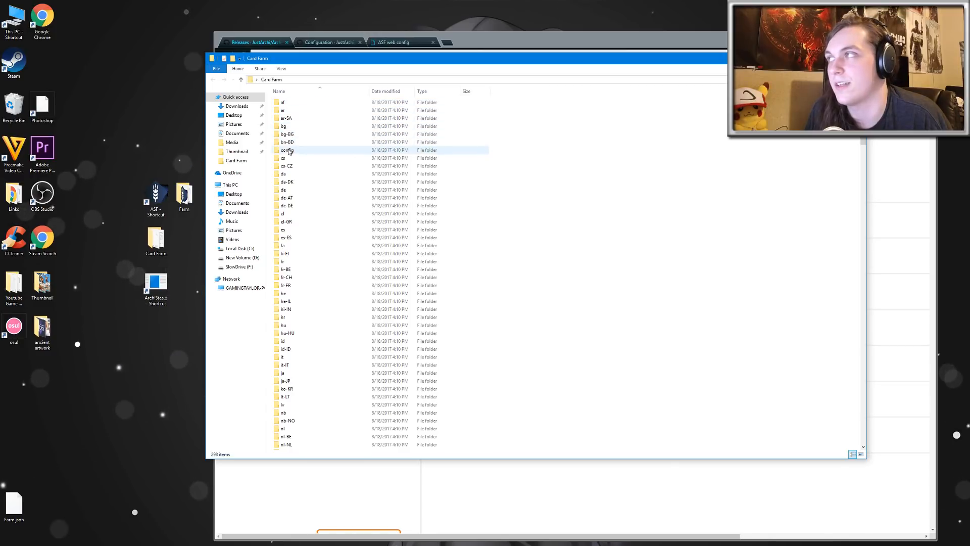
double_click(287, 150)
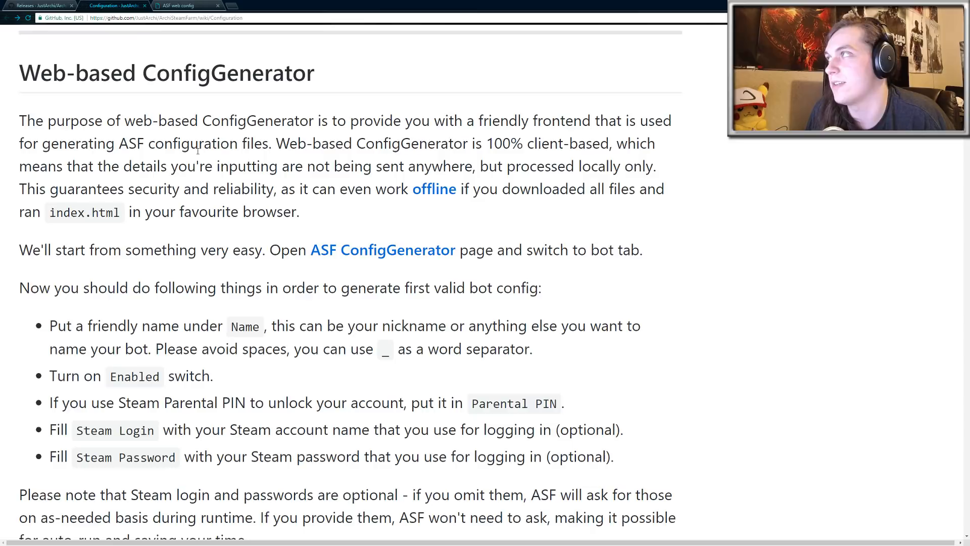
Step: Follow the wiki's ASF ConfigGenerator link and go to the generator's Bot form
left_click_drag(290, 251, 488, 251)
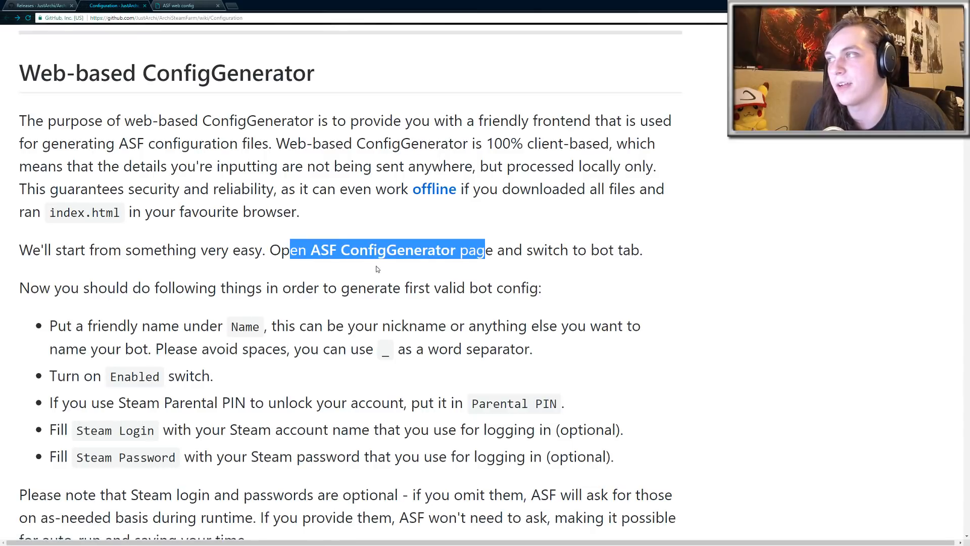
left_click(179, 5)
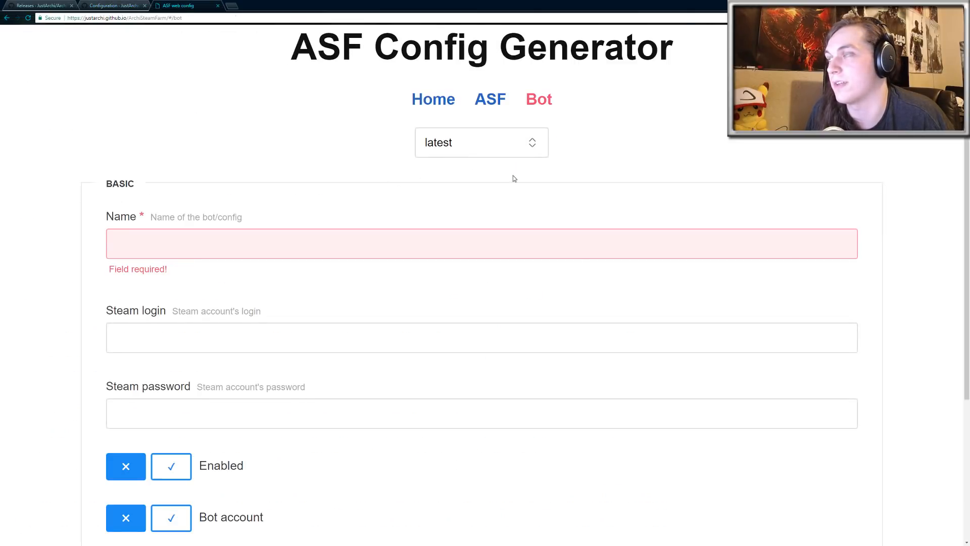
left_click(433, 99)
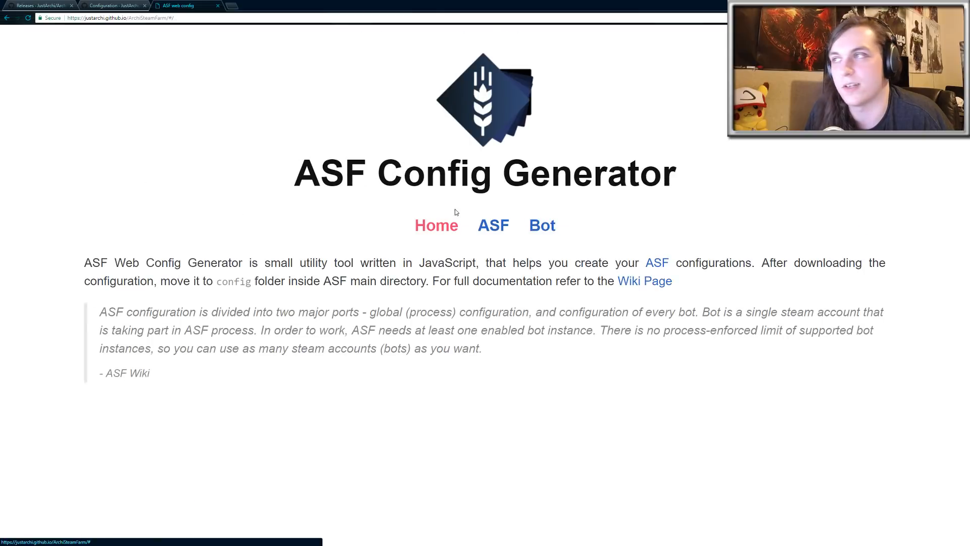
left_click(539, 225)
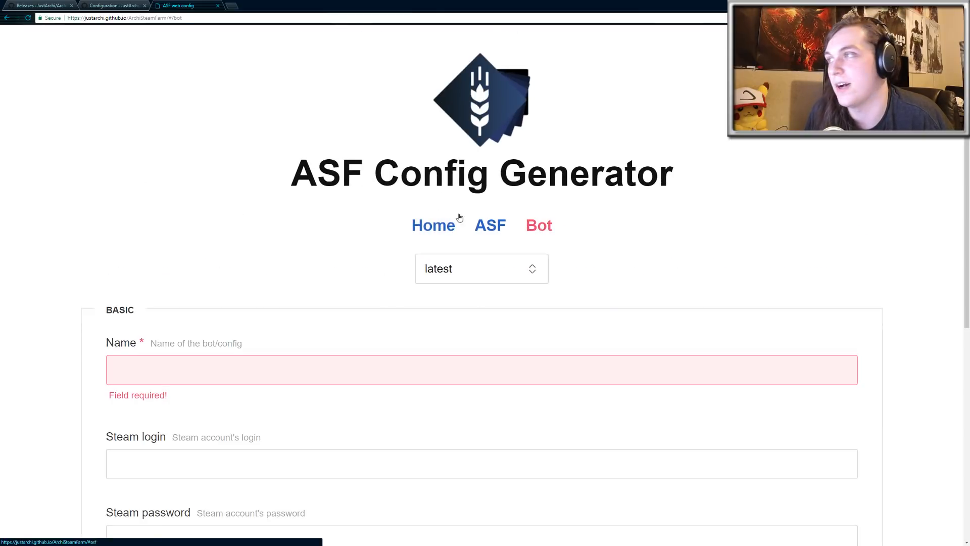
Step: Name the bot 'Farm' and turn on the Enabled toggle
scroll("down", 3)
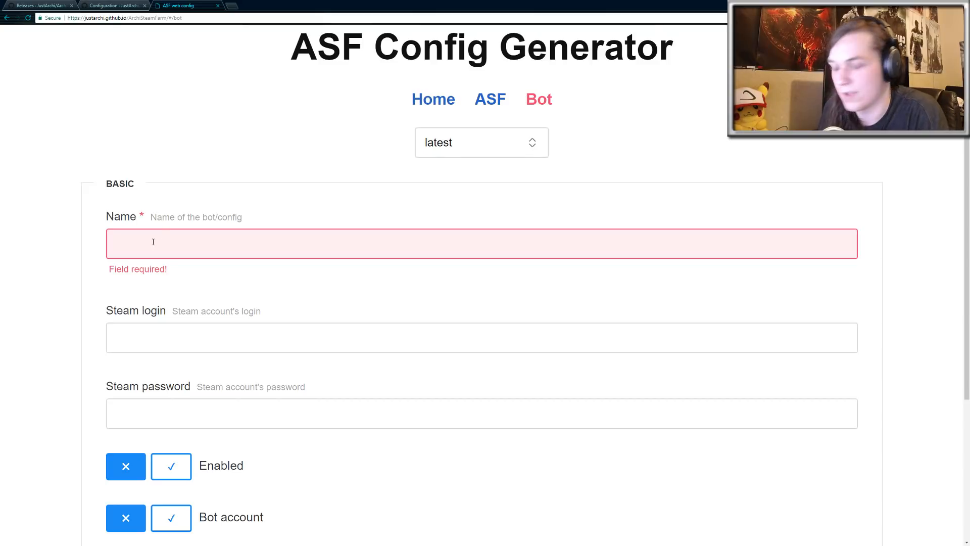
type("Farm")
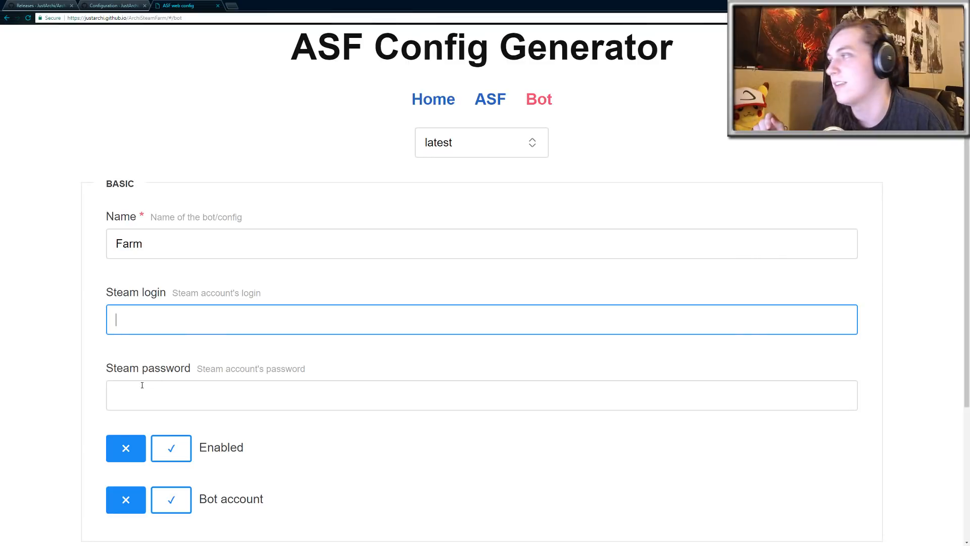
scroll("down", 3)
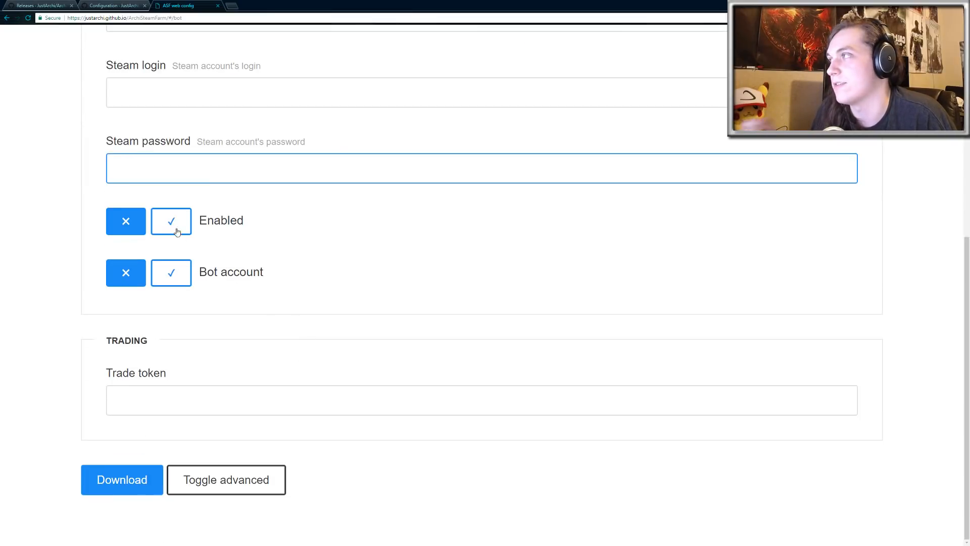
left_click(171, 221)
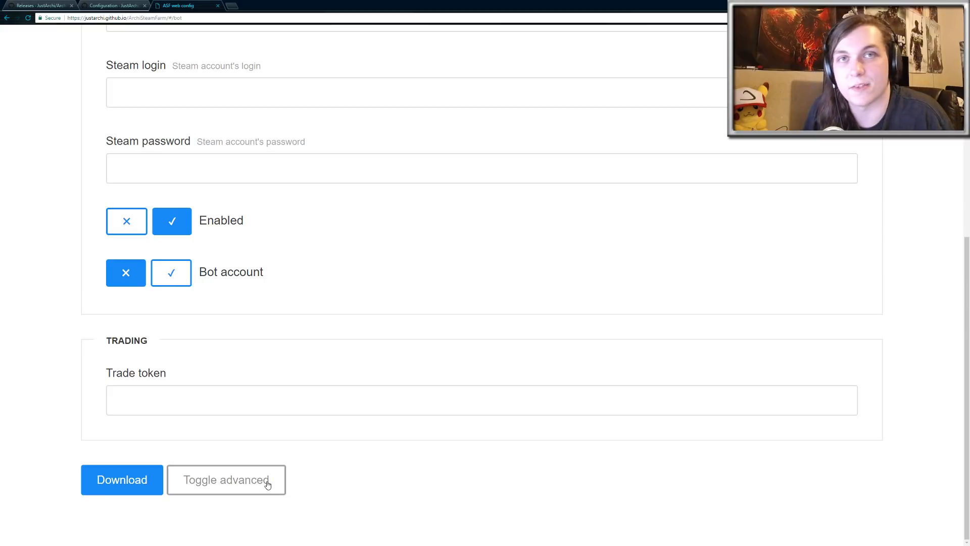
Step: Show the advanced bot settings and switch Farm offline on
left_click(226, 480)
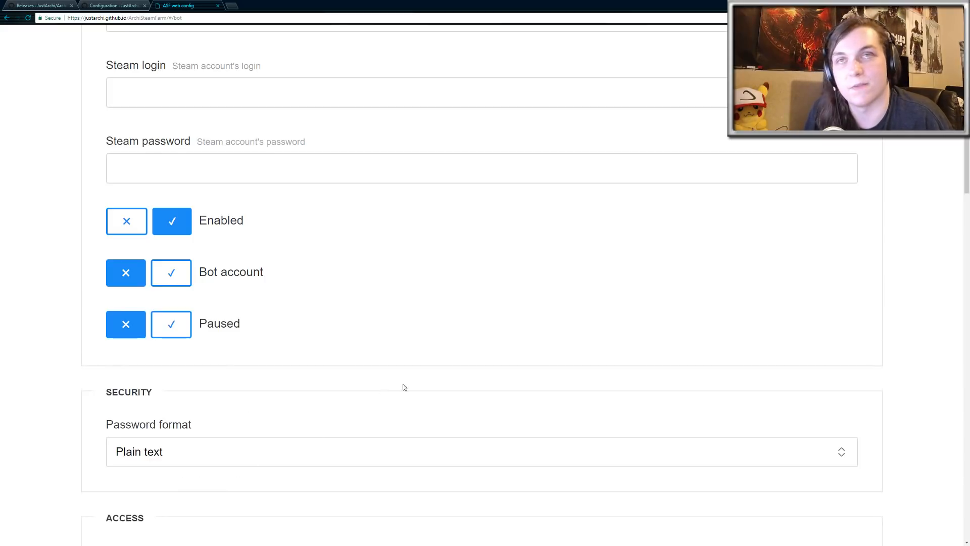
scroll("down", 3)
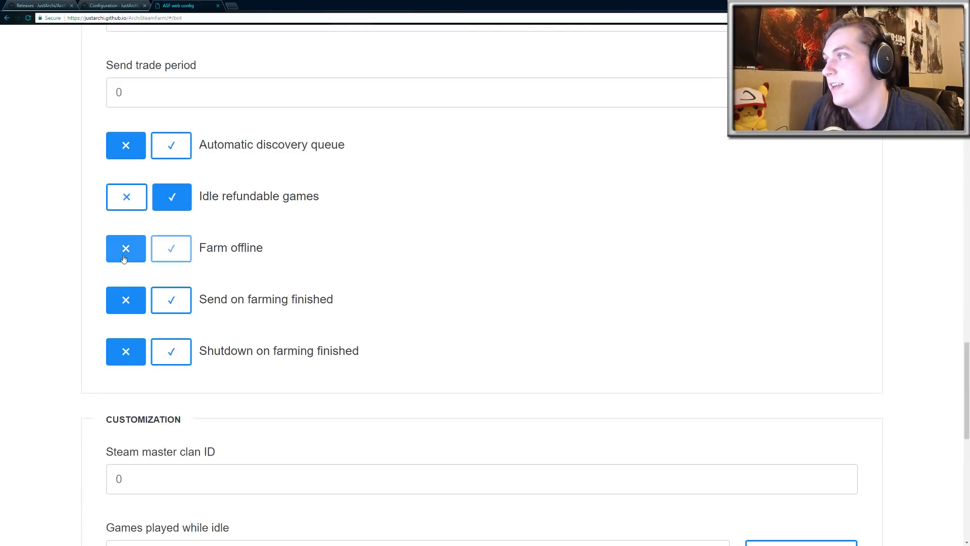
left_click(171, 248)
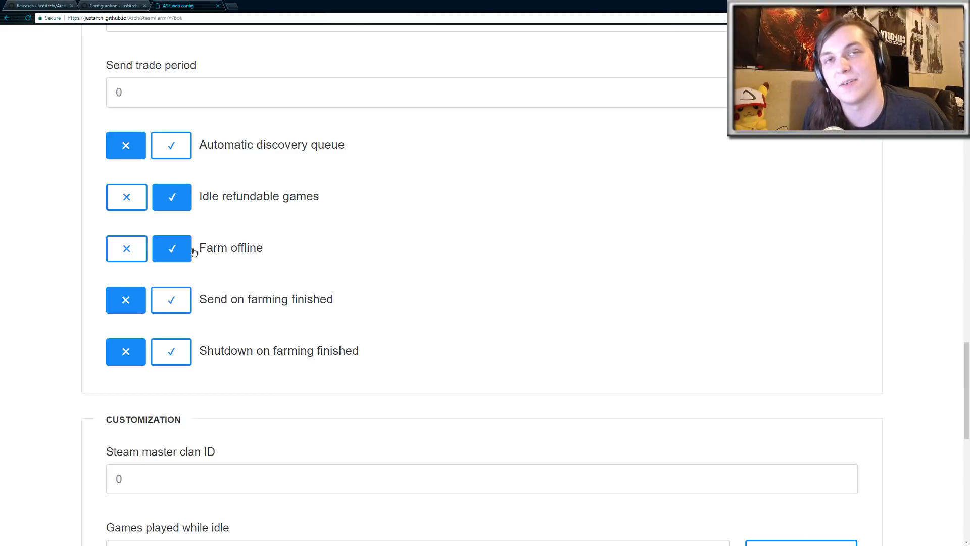
mouse_move(225, 268)
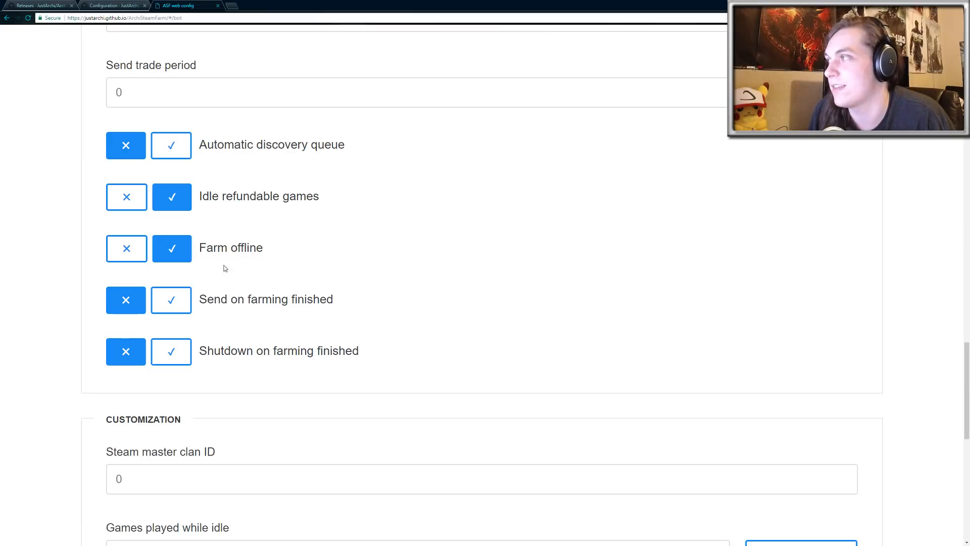
mouse_move(186, 253)
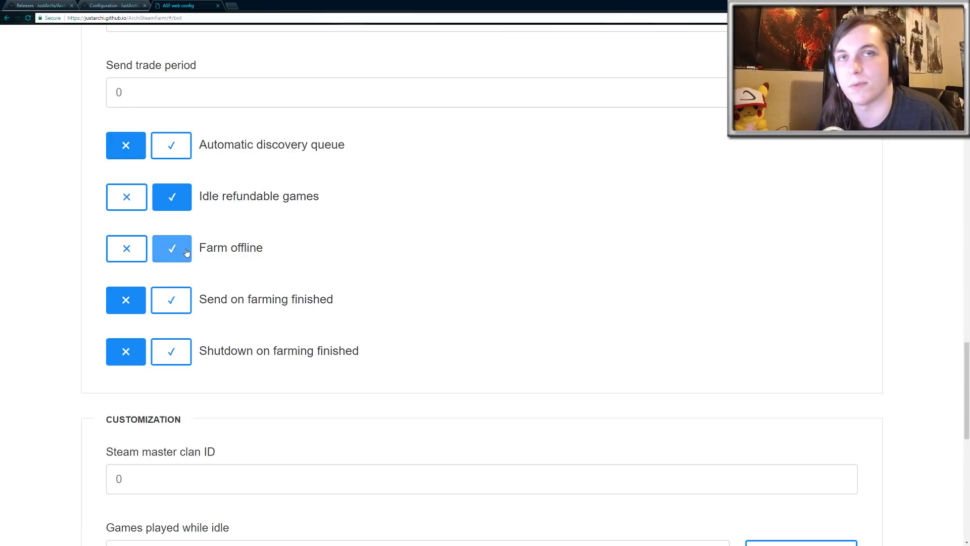
left_click(172, 248)
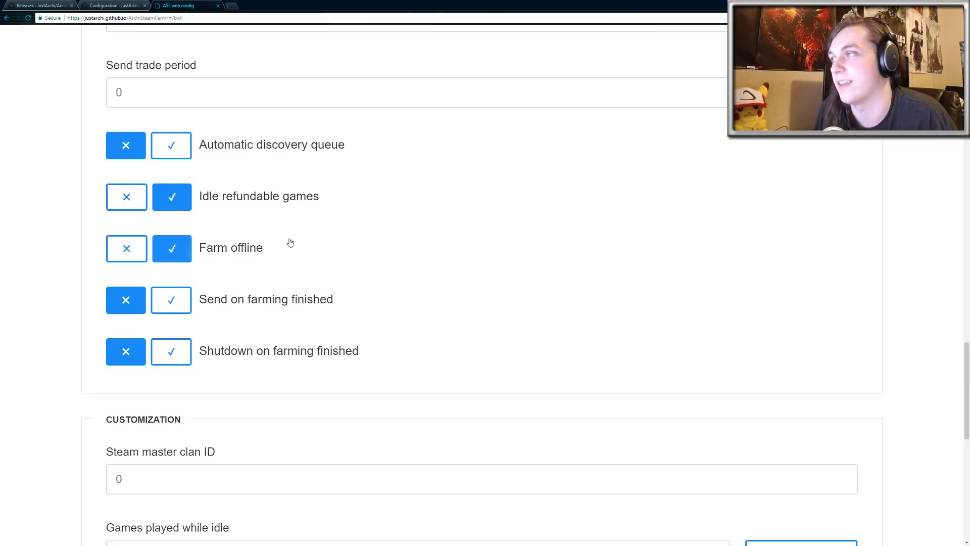
Step: Download the bot configuration as Farm.json
scroll("down", 3)
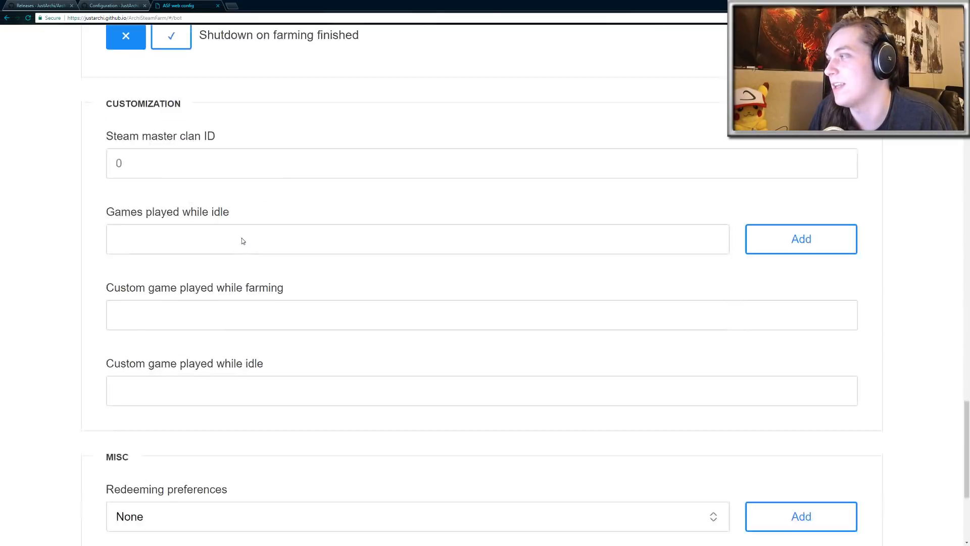
scroll("down", 3)
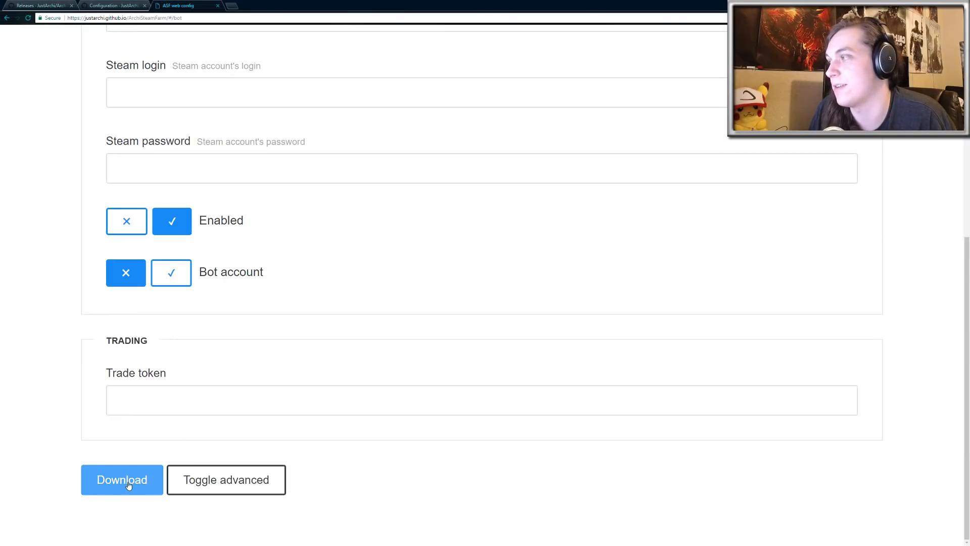
left_click(122, 480)
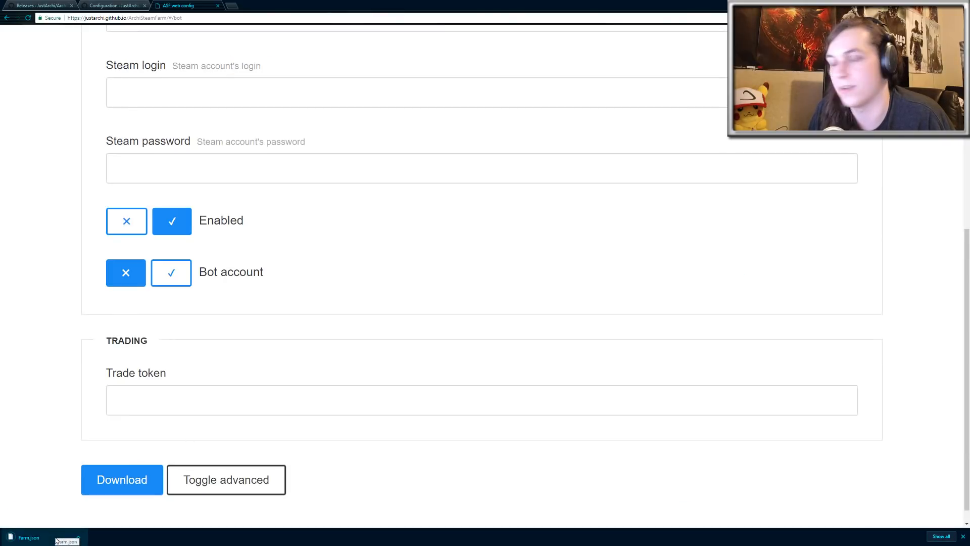
mouse_move(198, 212)
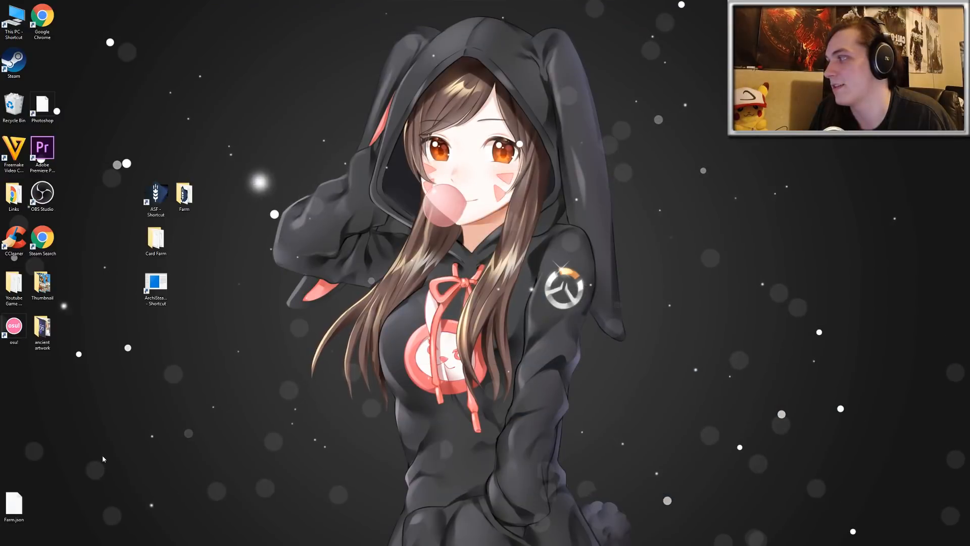
Step: Move Farm.json from the desktop into Card Farm's config folder
left_click_drag(13, 501, 304, 232)
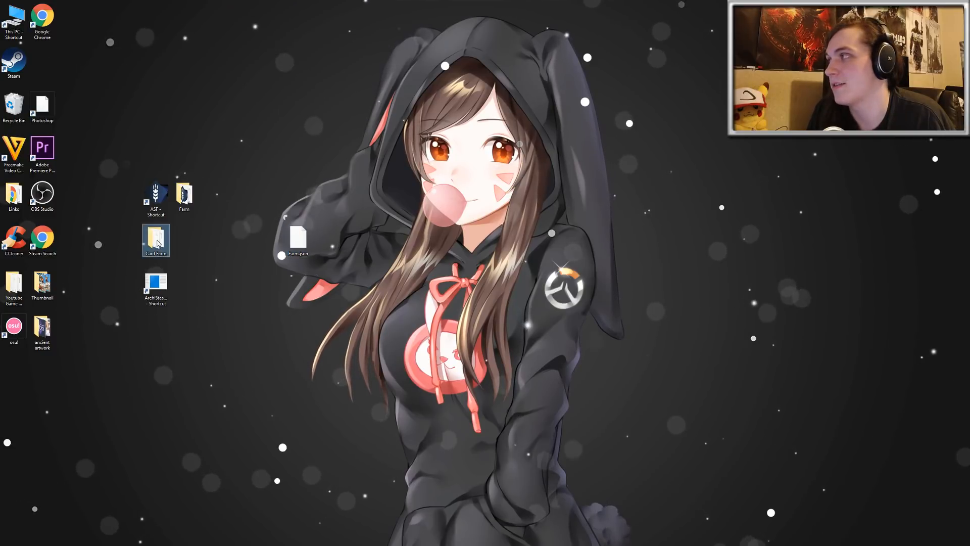
double_click(155, 237)
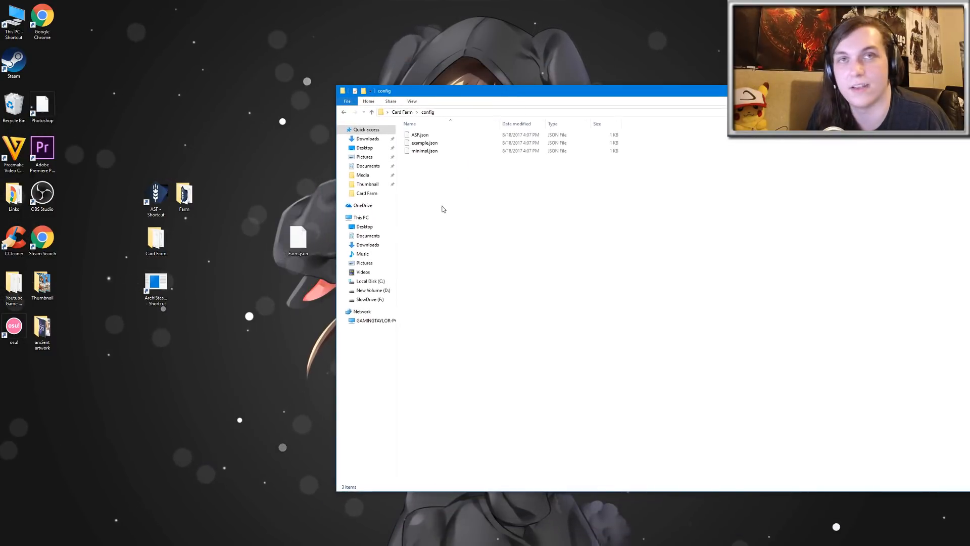
left_click_drag(298, 241, 482, 192)
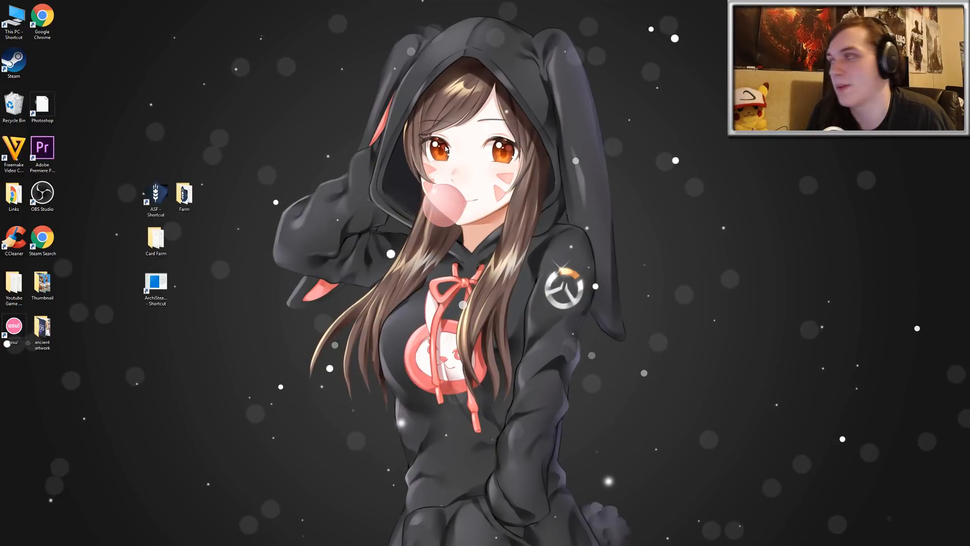
Step: Launch ArchiSteamFarm from its desktop shortcut, approving the security warning both times
double_click(155, 286)
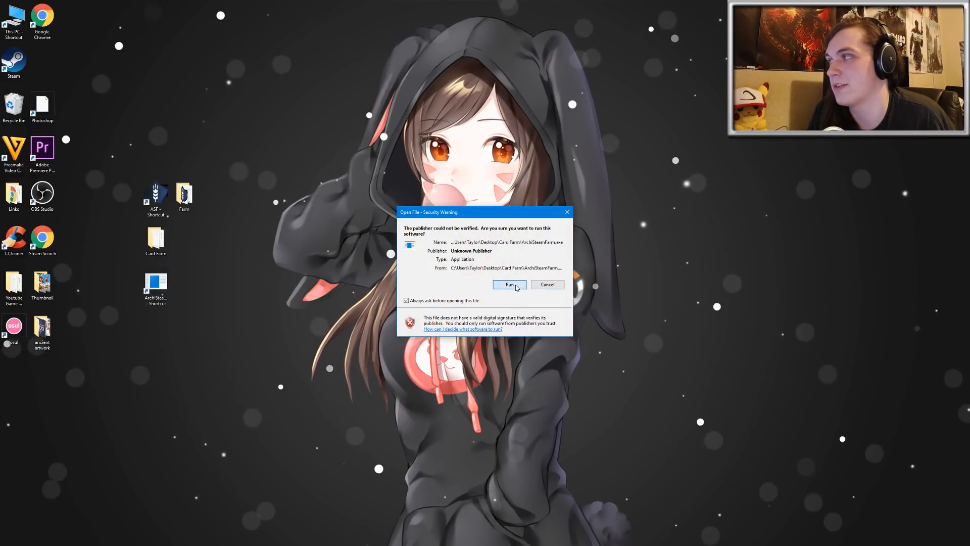
left_click(509, 285)
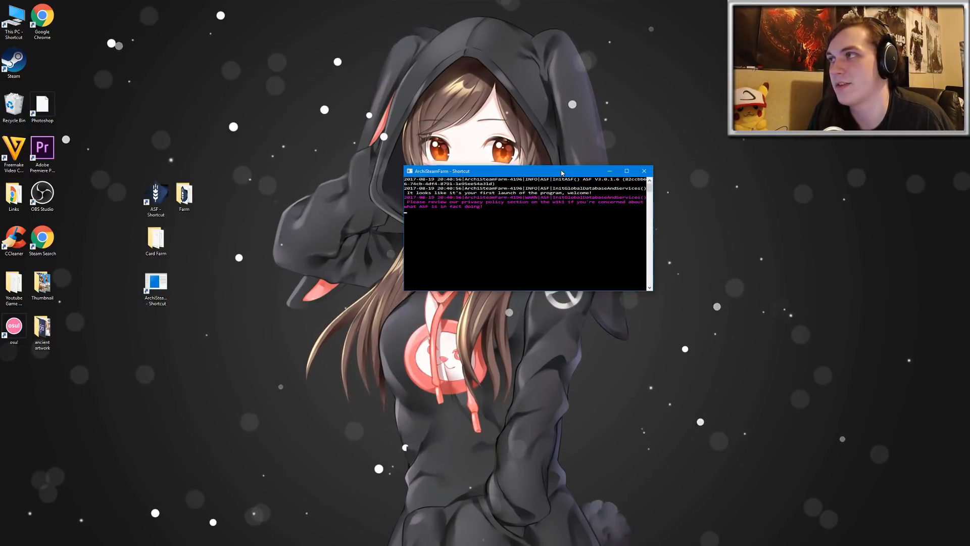
mouse_move(534, 209)
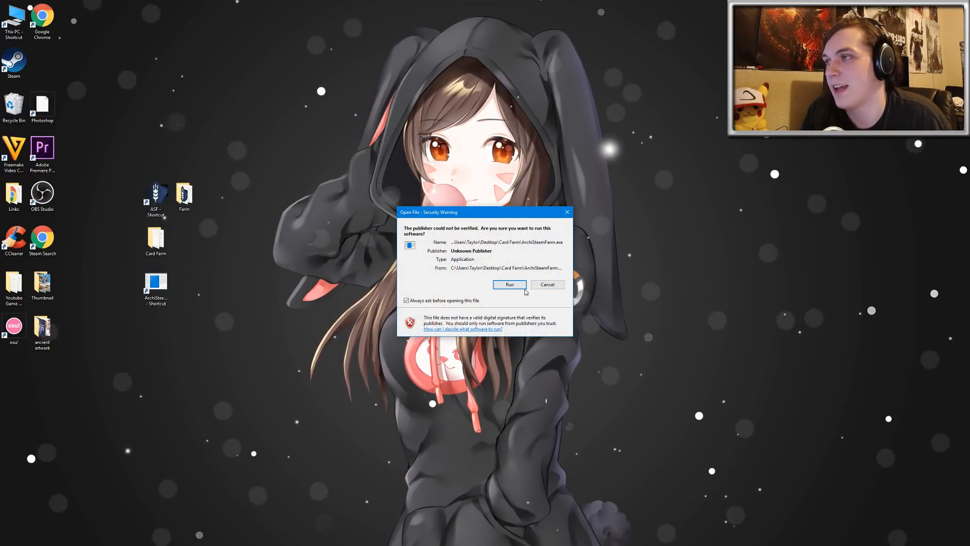
left_click(509, 285)
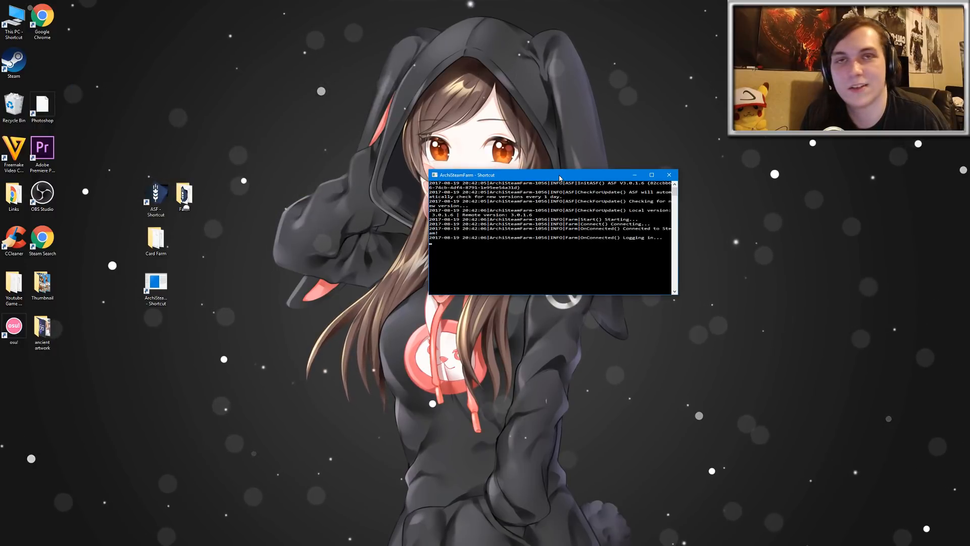